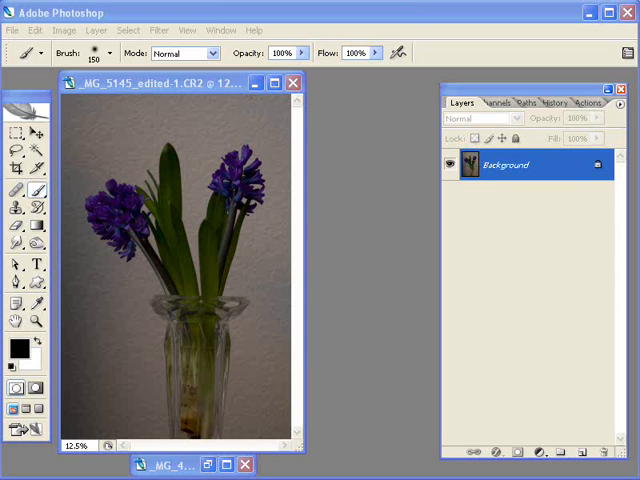
pyautogui.moveTo(396, 20)
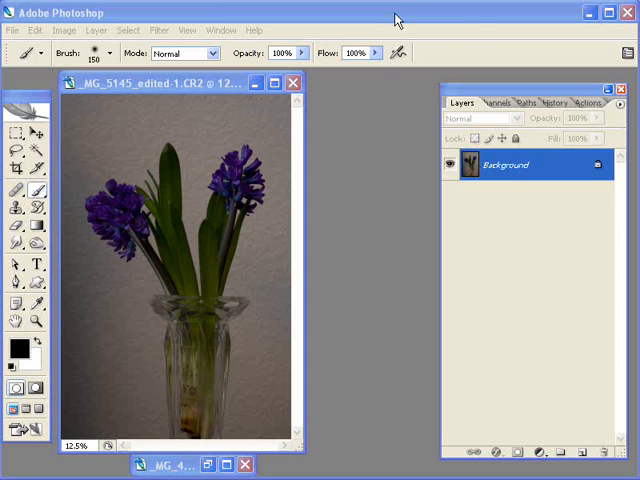
pyautogui.moveTo(470, 20)
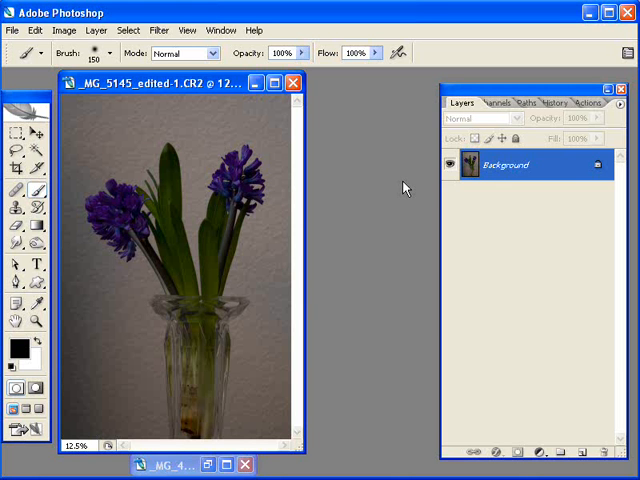
pyautogui.moveTo(356, 140)
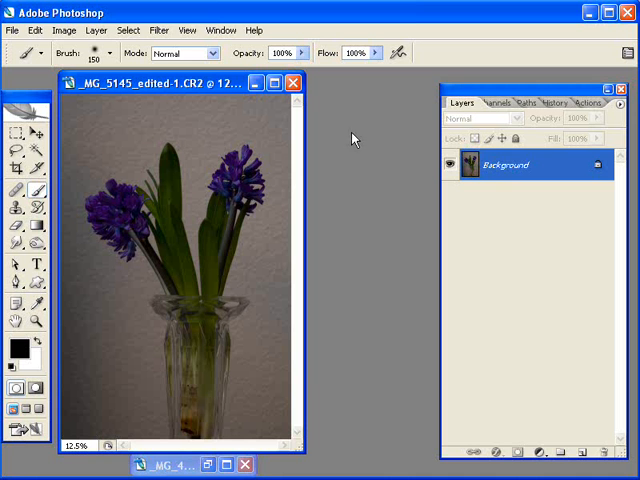
pyautogui.moveTo(340, 78)
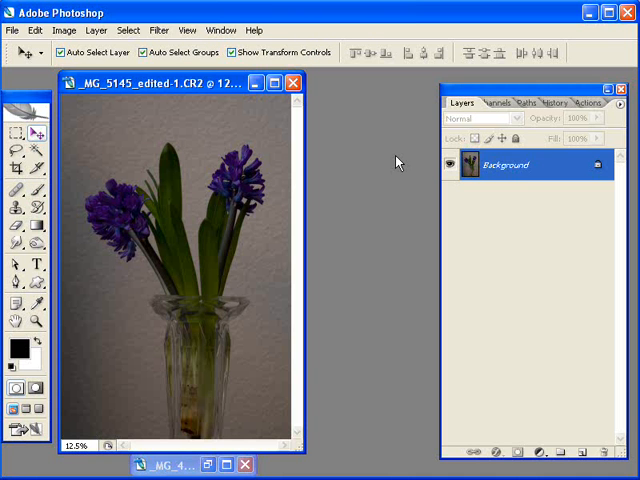
pyautogui.moveTo(358, 128)
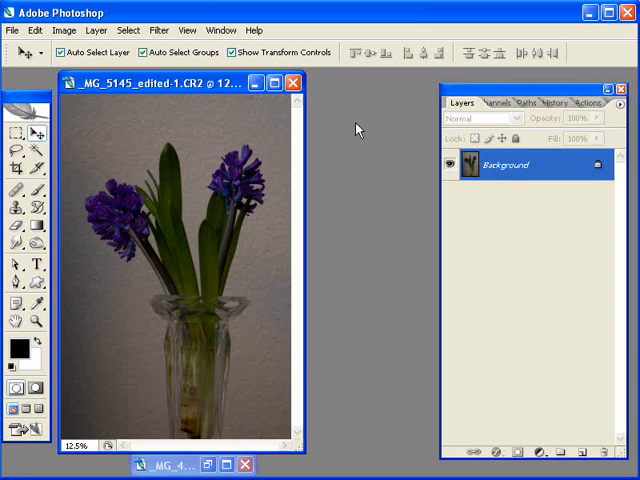
pyautogui.moveTo(340, 204)
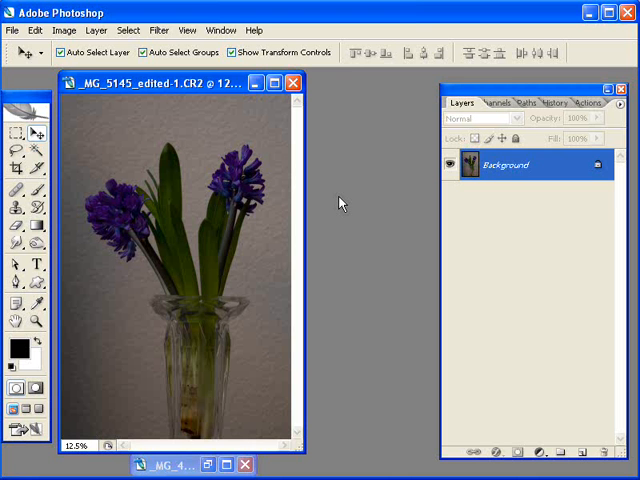
pyautogui.moveTo(356, 192)
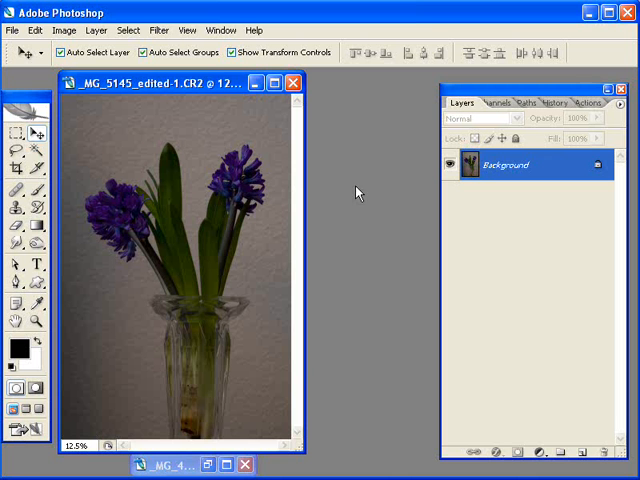
pyautogui.moveTo(304, 184)
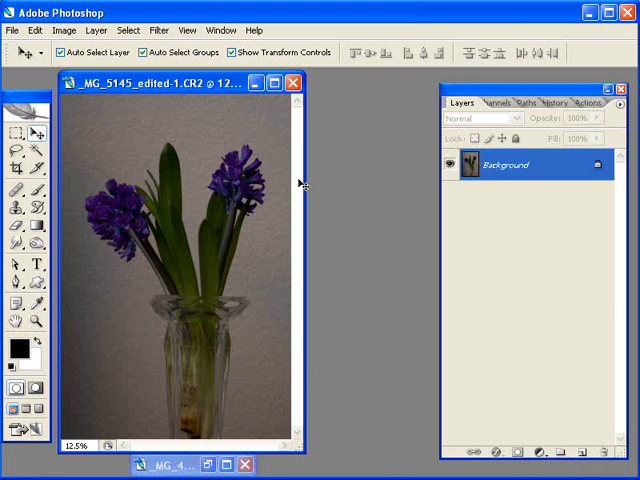
pyautogui.moveTo(406, 122)
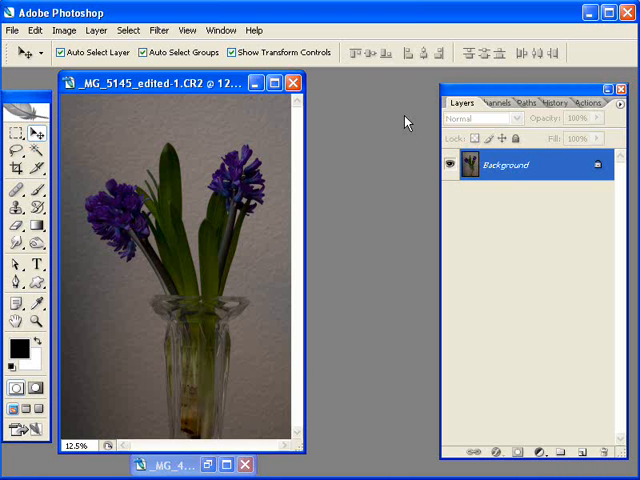
pyautogui.moveTo(392, 156)
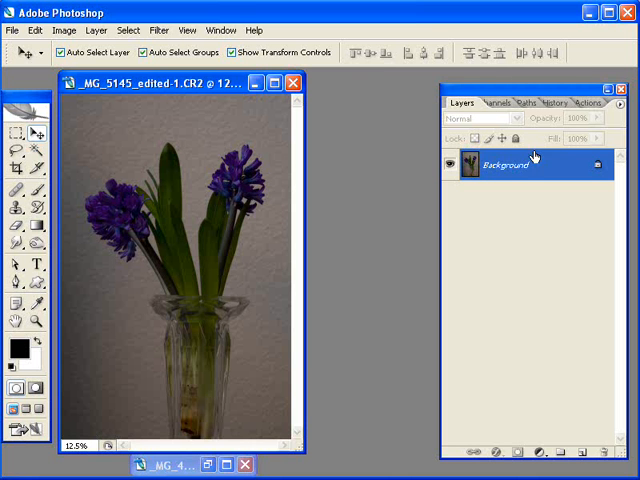
pyautogui.moveTo(532, 176)
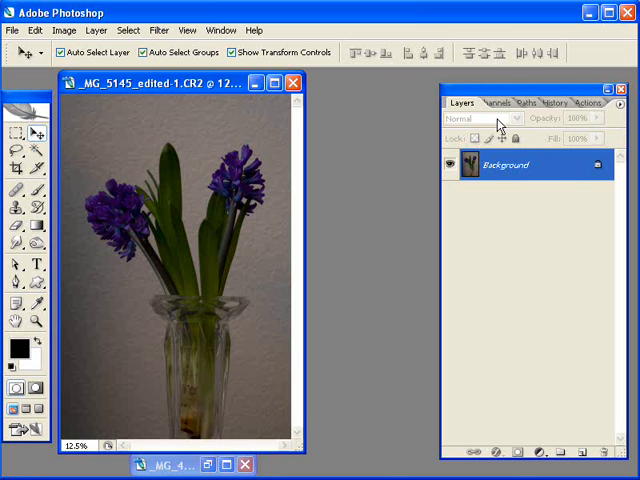
pyautogui.moveTo(436, 170)
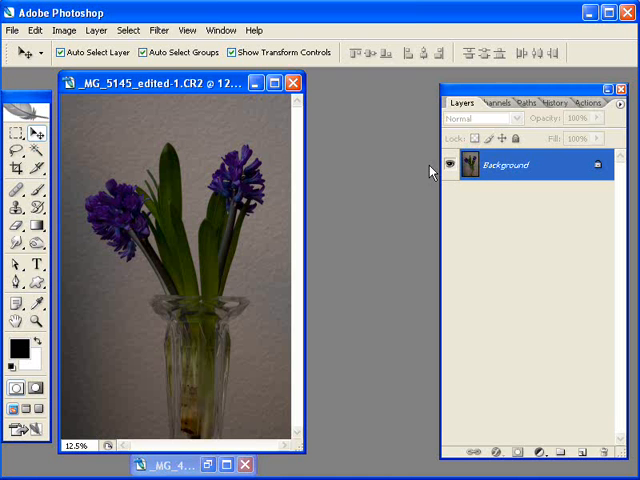
pyautogui.moveTo(514, 164)
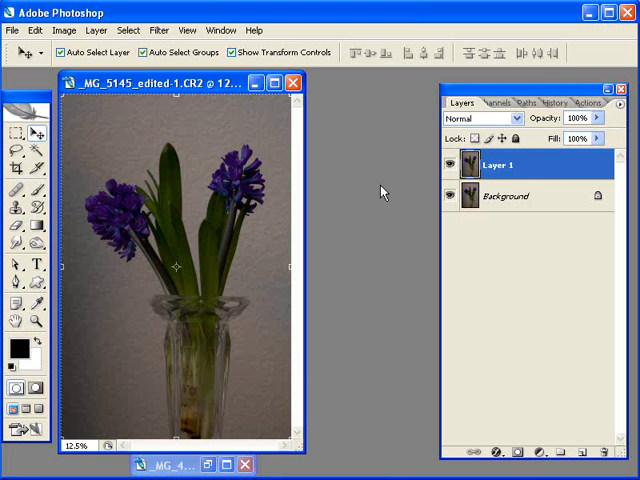
pyautogui.moveTo(452, 132)
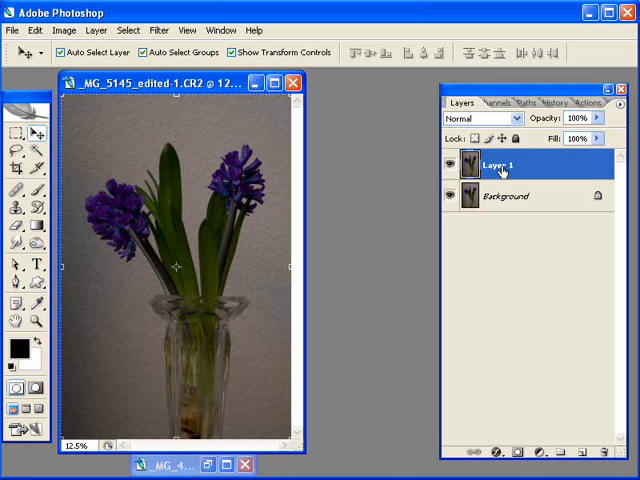
# Step: Change Layer 1's blend mode from Normal to Screen to brighten the hyacinth
pyautogui.click(514, 118)
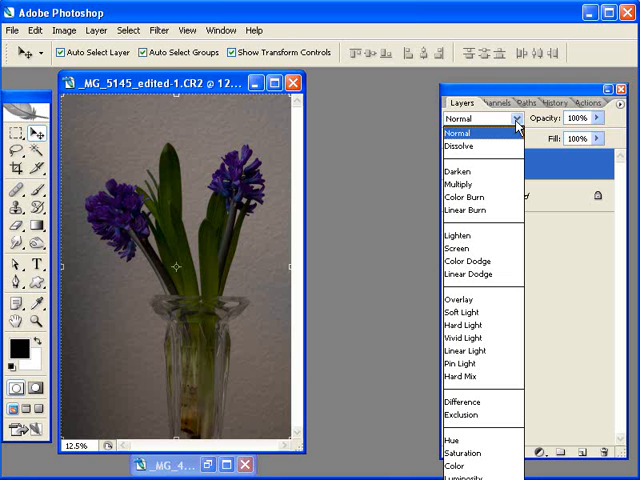
pyautogui.moveTo(476, 236)
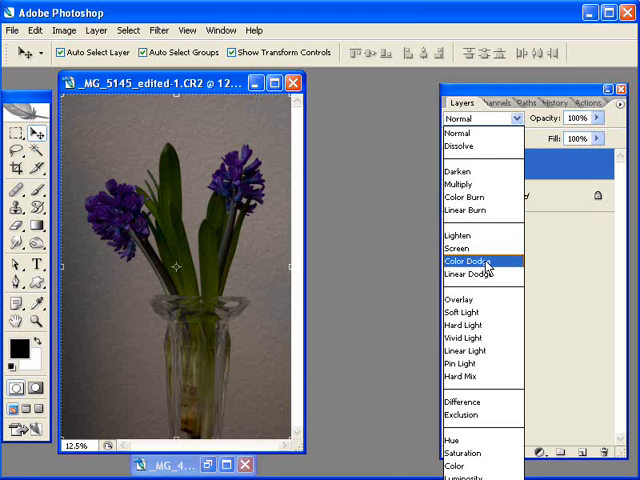
pyautogui.moveTo(460, 246)
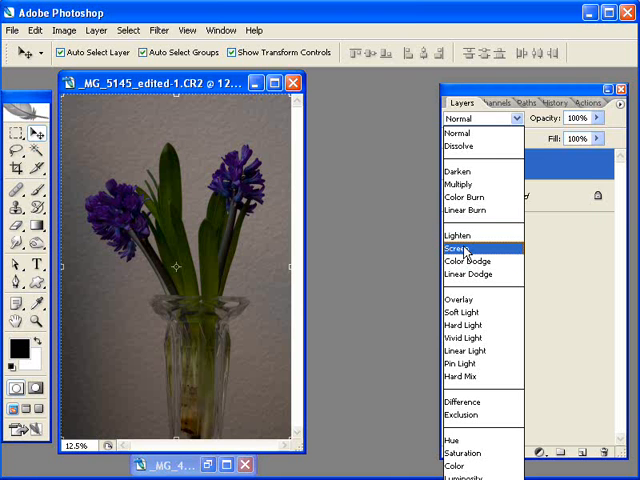
pyautogui.moveTo(468, 246)
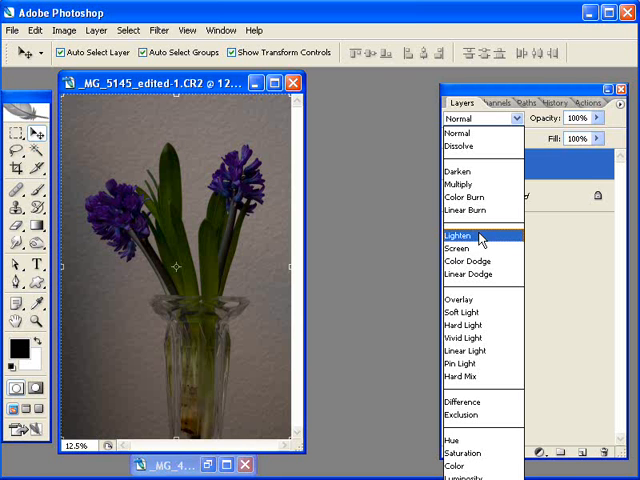
pyautogui.moveTo(470, 246)
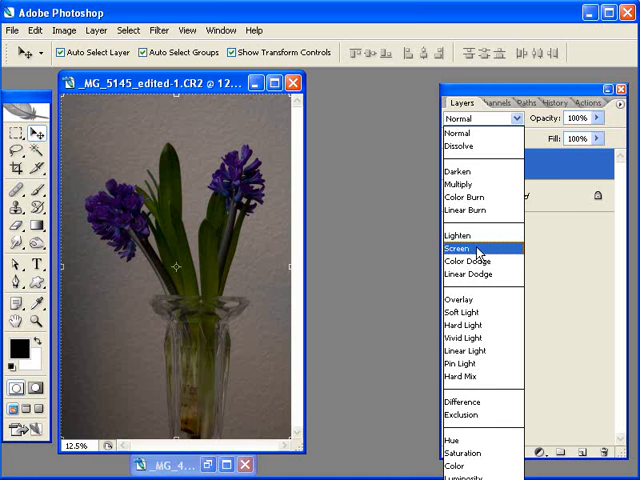
pyautogui.click(462, 246)
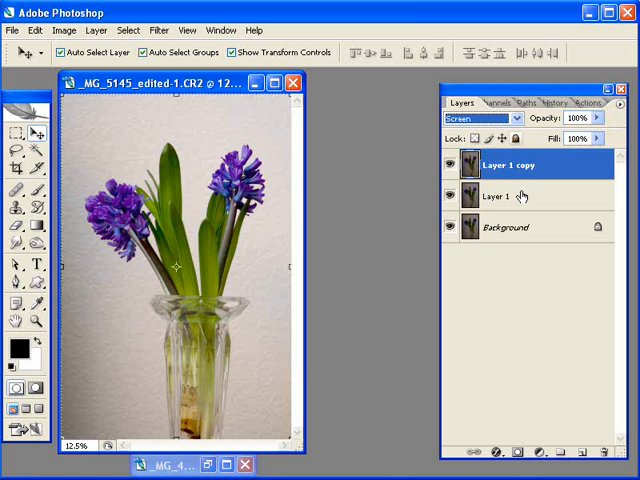
pyautogui.moveTo(280, 212)
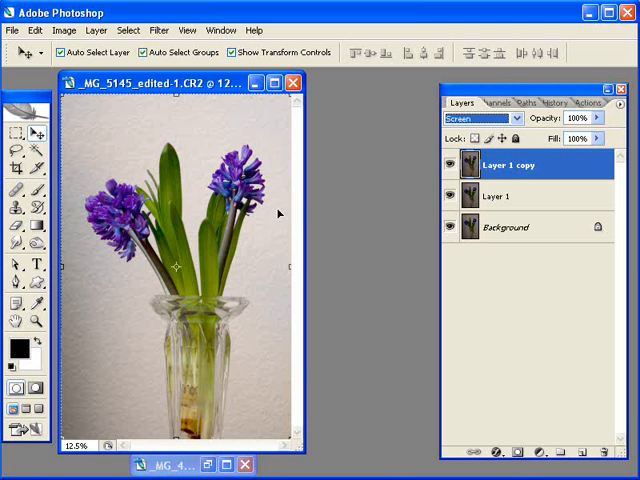
pyautogui.moveTo(322, 188)
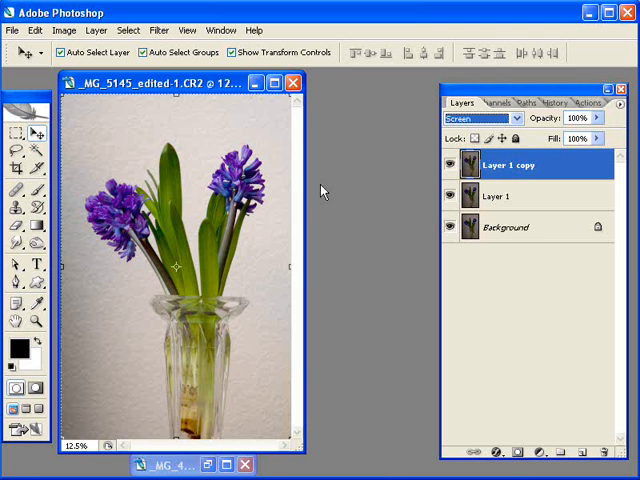
pyautogui.moveTo(456, 96)
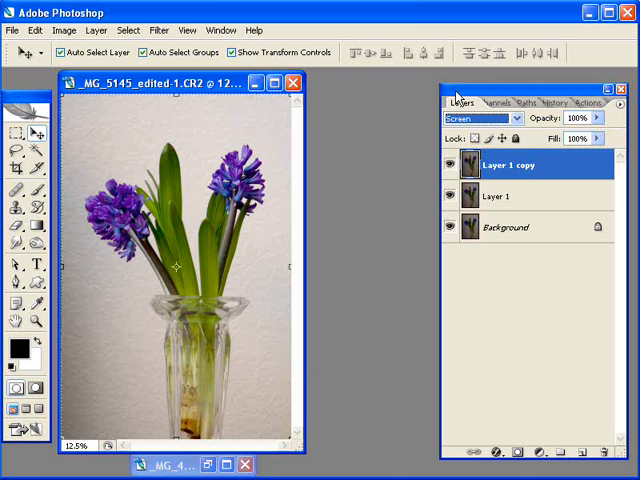
pyautogui.moveTo(194, 108)
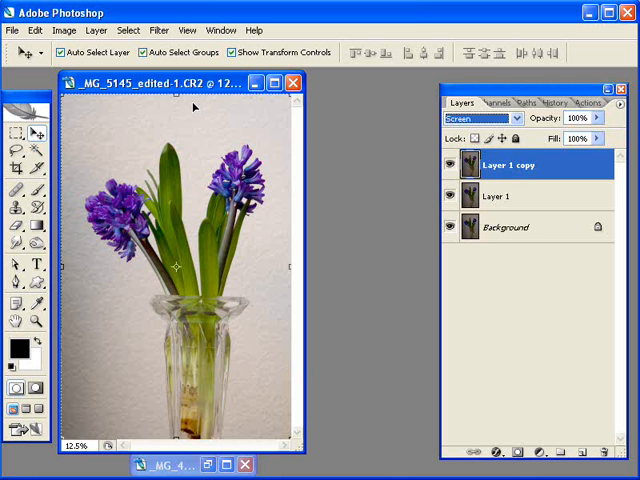
pyautogui.moveTo(304, 114)
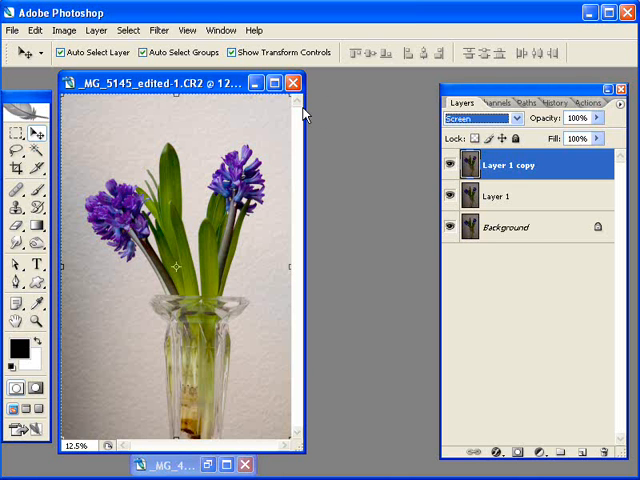
pyautogui.moveTo(322, 146)
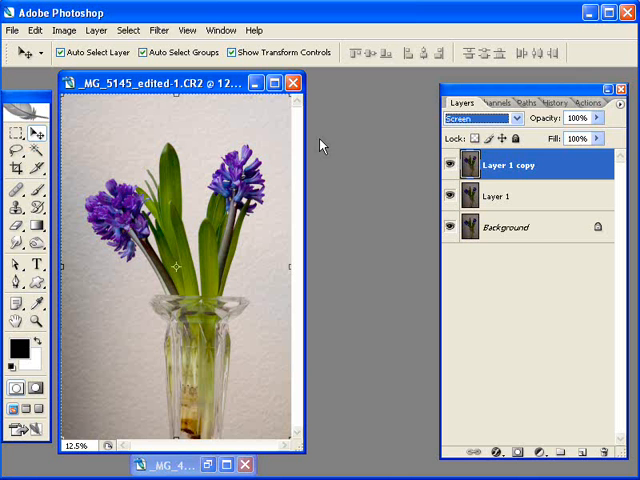
pyautogui.moveTo(504, 172)
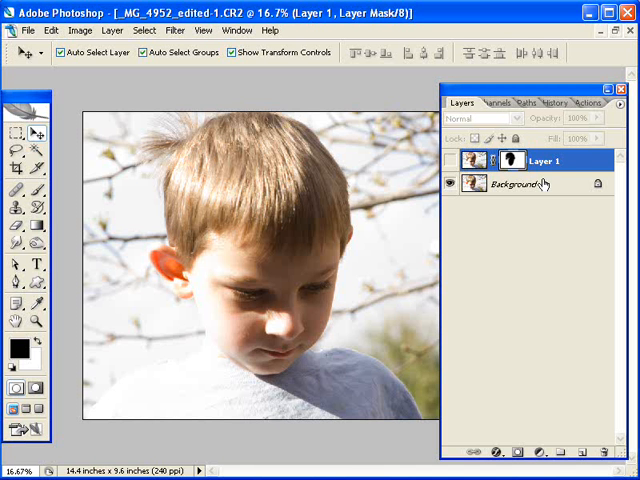
pyautogui.moveTo(456, 252)
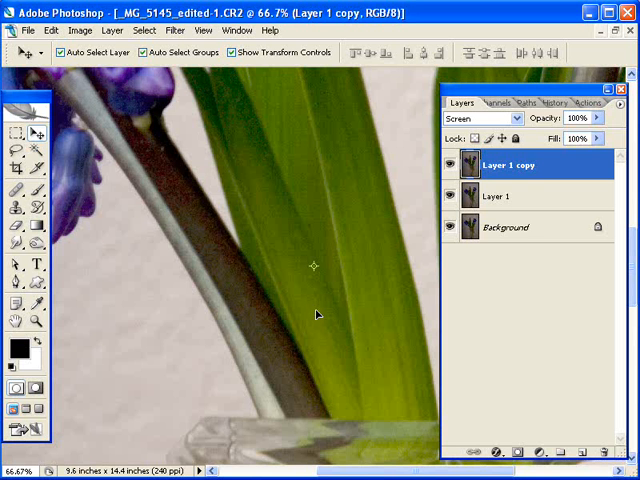
pyautogui.moveTo(312, 302)
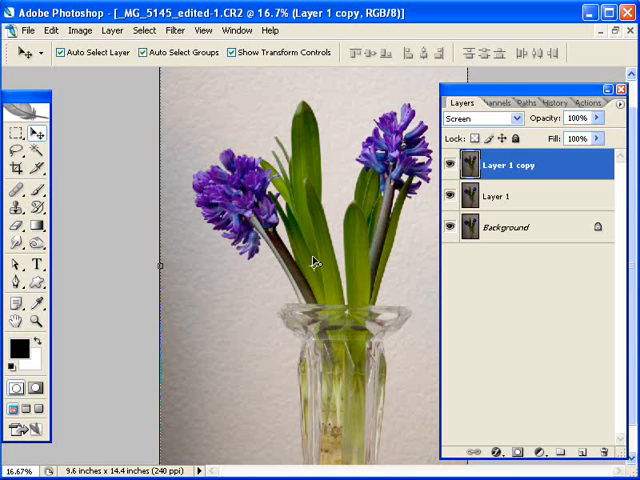
pyautogui.moveTo(336, 204)
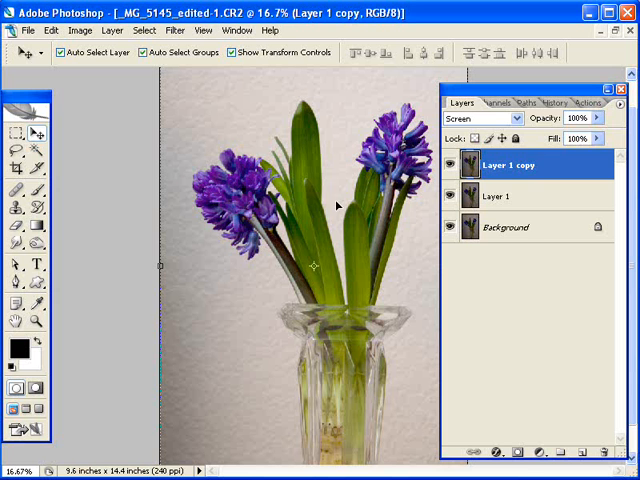
pyautogui.moveTo(328, 264)
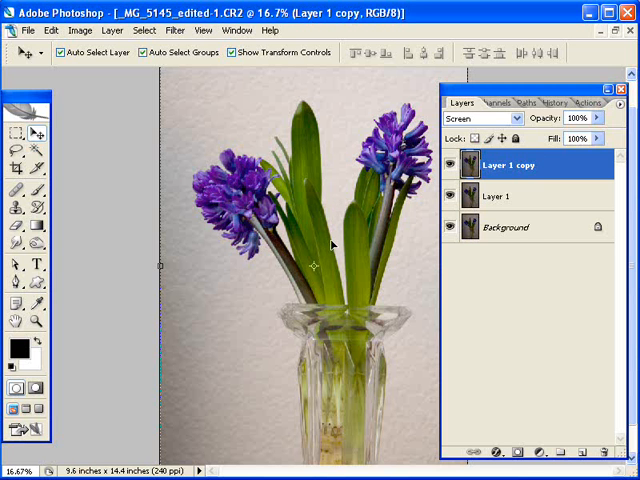
pyautogui.moveTo(340, 220)
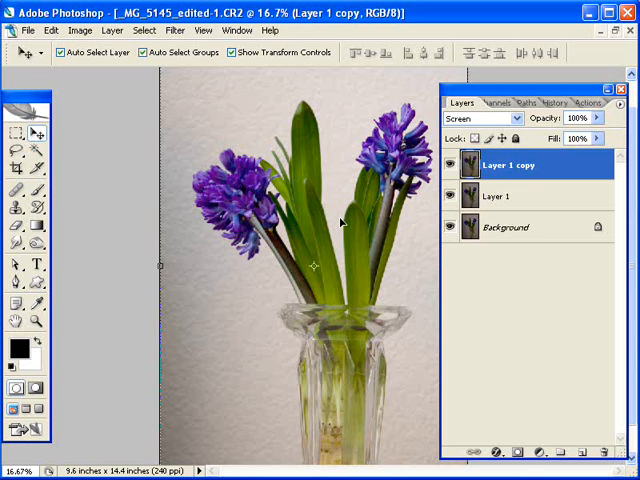
pyautogui.moveTo(484, 96)
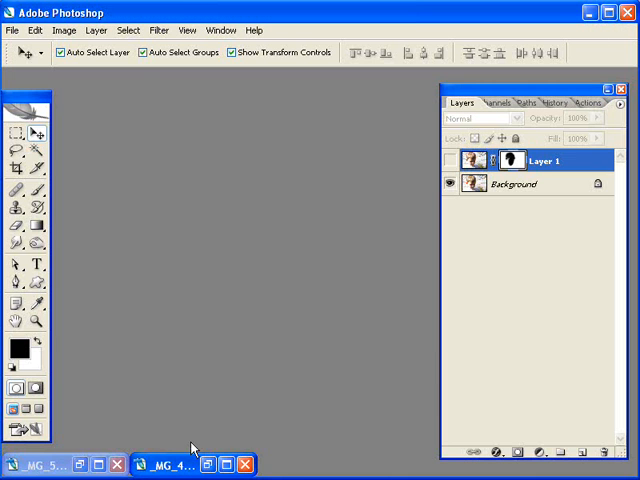
# Step: Restore the minimized _MG_4952 boy photo and select its Background layer
pyautogui.click(164, 464)
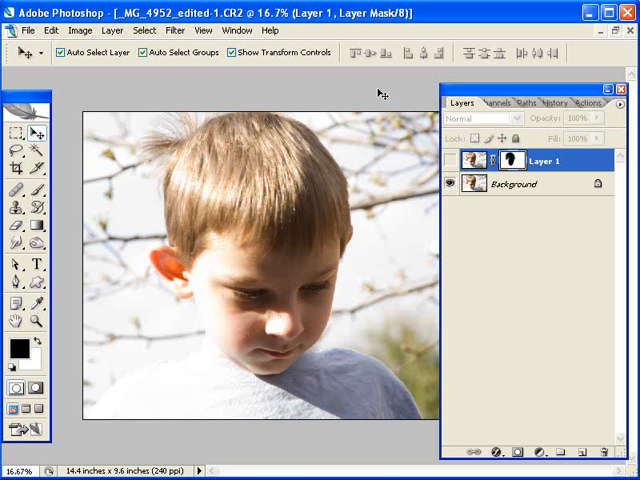
pyautogui.moveTo(392, 88)
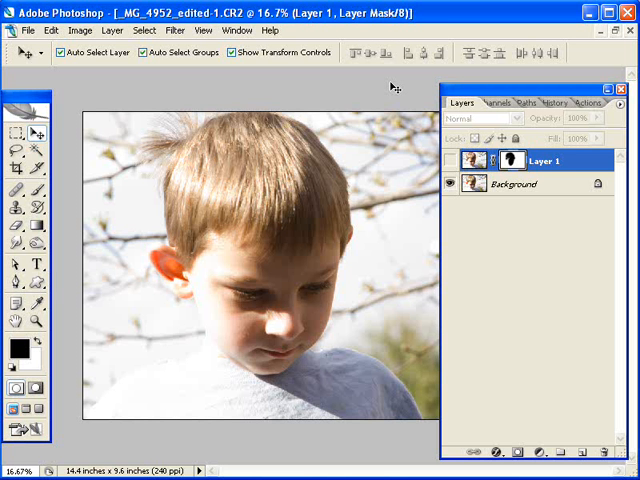
pyautogui.moveTo(148, 378)
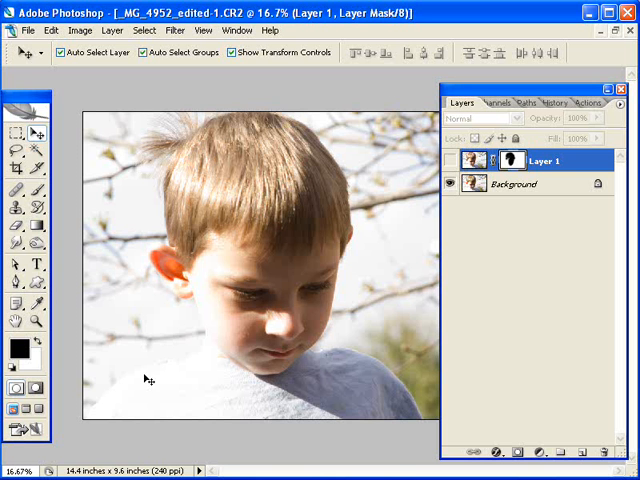
pyautogui.moveTo(196, 364)
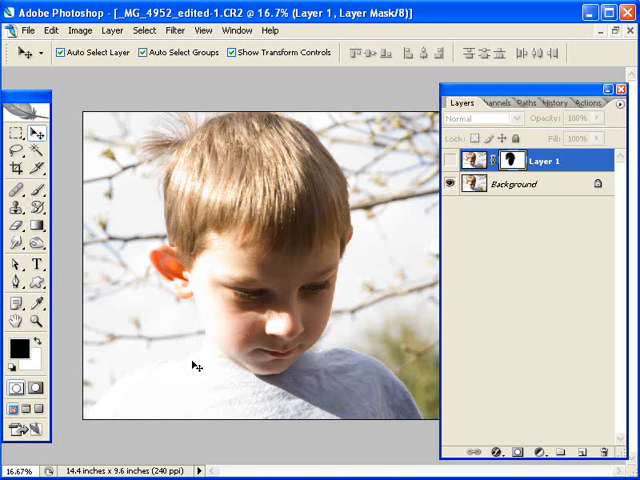
pyautogui.moveTo(340, 298)
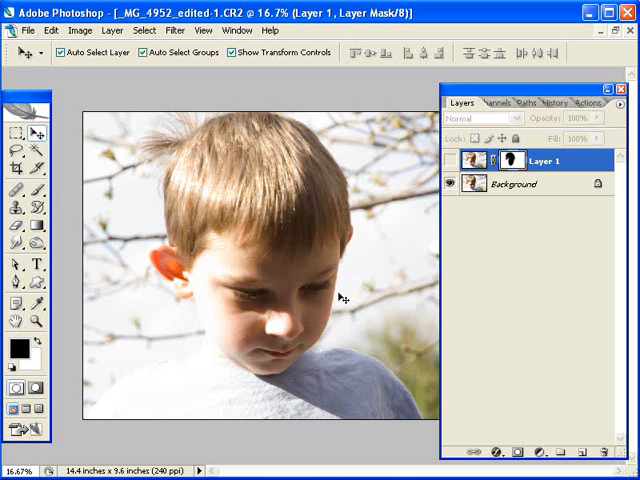
pyautogui.moveTo(396, 220)
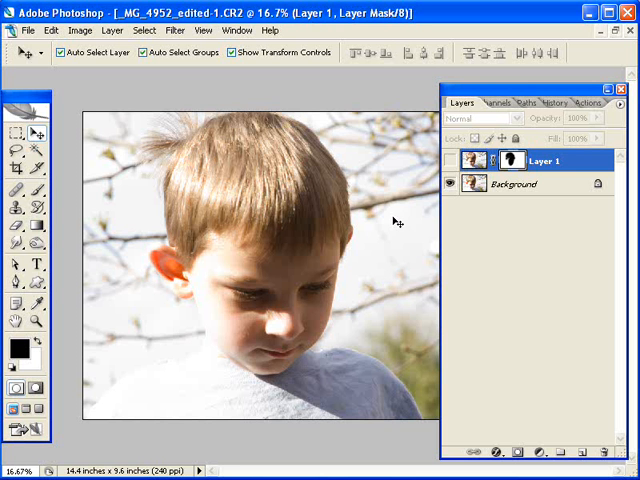
pyautogui.click(516, 184)
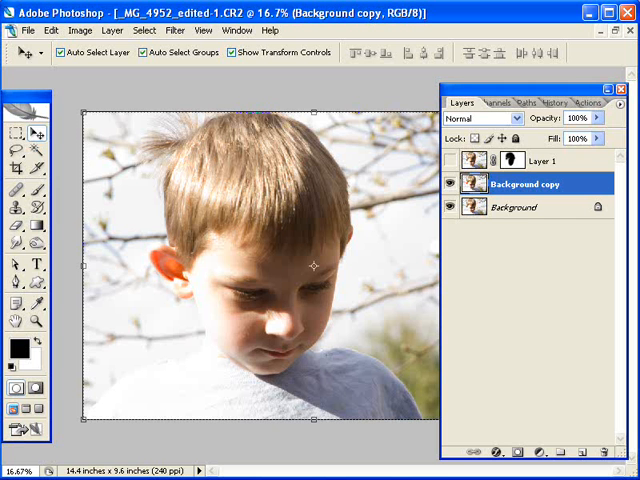
# Step: Blend the Background copy layer in Multiply mode so the overexposed boy darkens
pyautogui.click(490, 118)
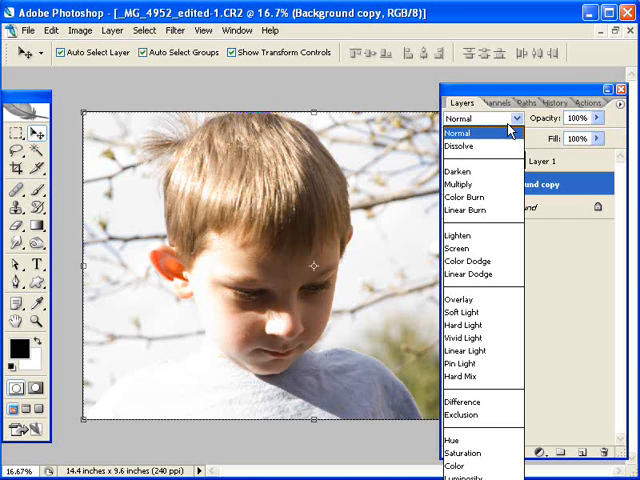
pyautogui.moveTo(466, 210)
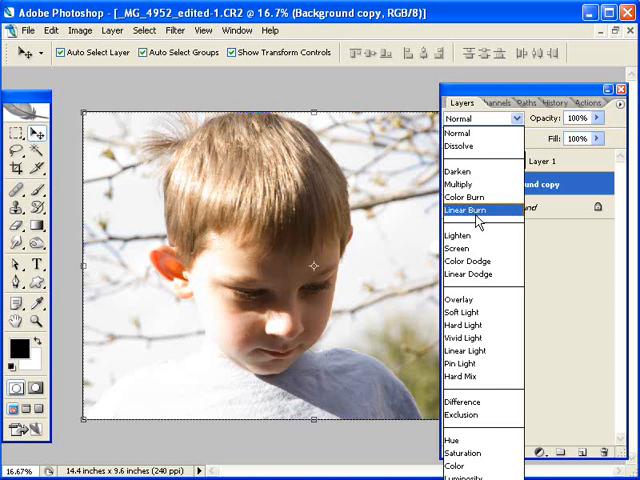
pyautogui.moveTo(470, 246)
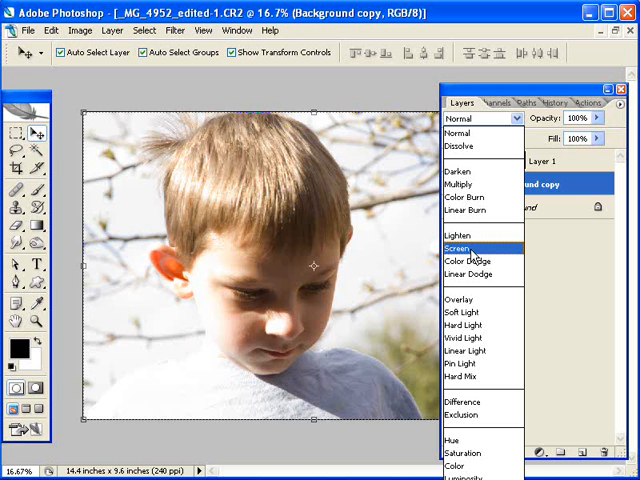
pyautogui.moveTo(476, 184)
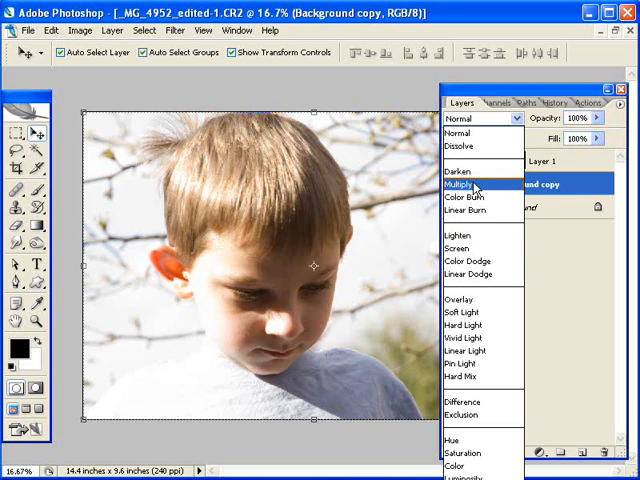
pyautogui.click(468, 186)
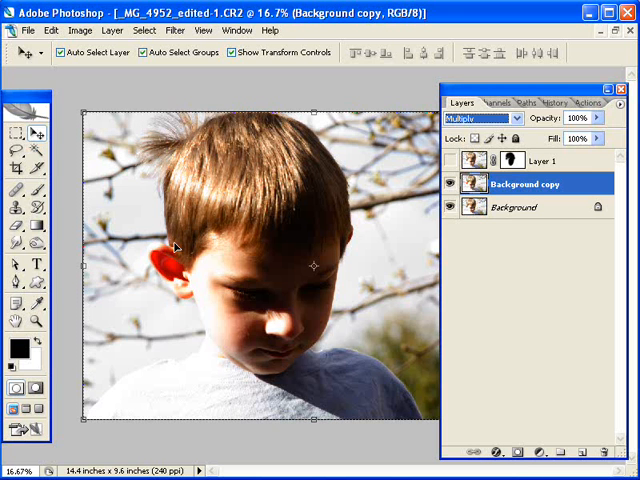
pyautogui.moveTo(516, 92)
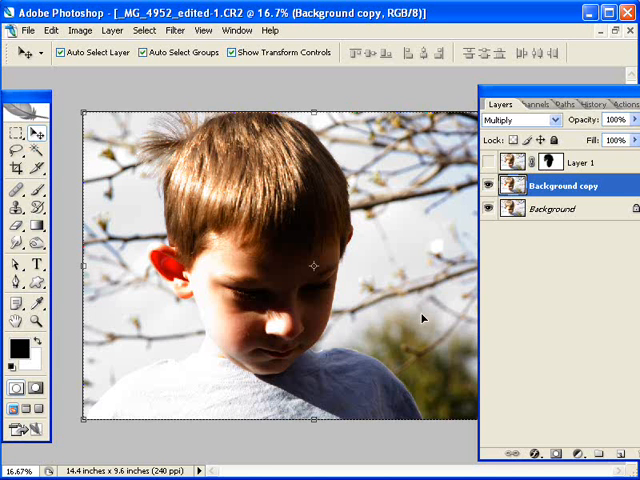
pyautogui.moveTo(276, 298)
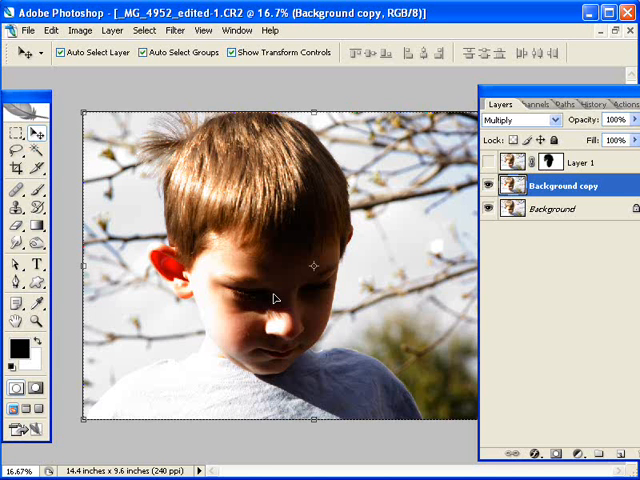
pyautogui.moveTo(294, 328)
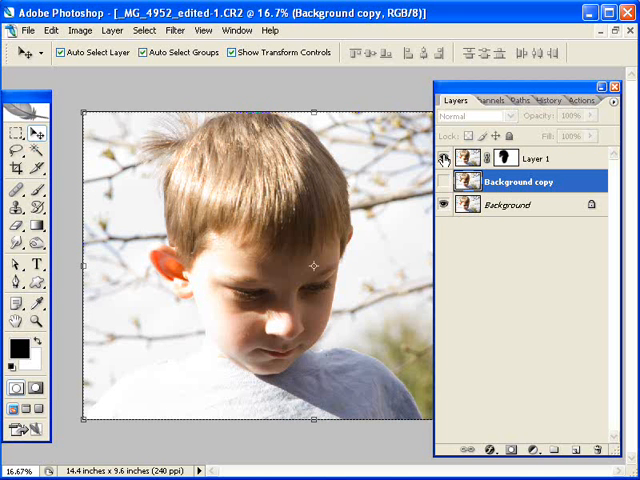
# Step: Toggle the Background copy's visibility on, off, on to compare, leaving it darkened
pyautogui.click(448, 158)
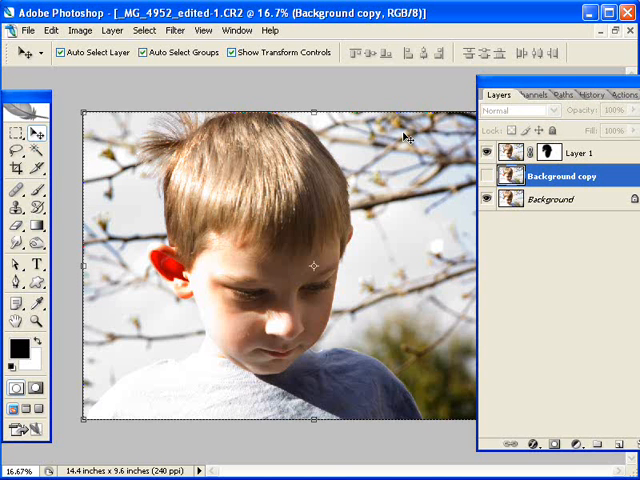
pyautogui.moveTo(122, 336)
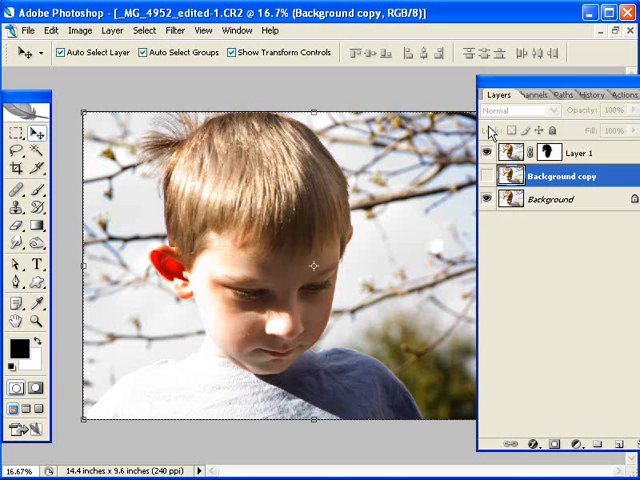
pyautogui.click(488, 152)
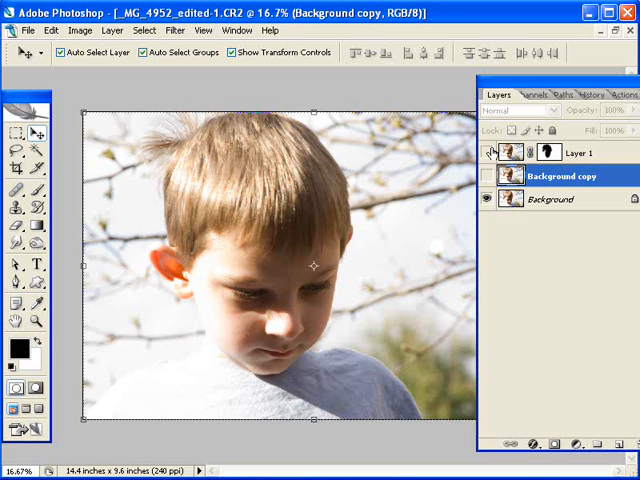
pyautogui.click(488, 152)
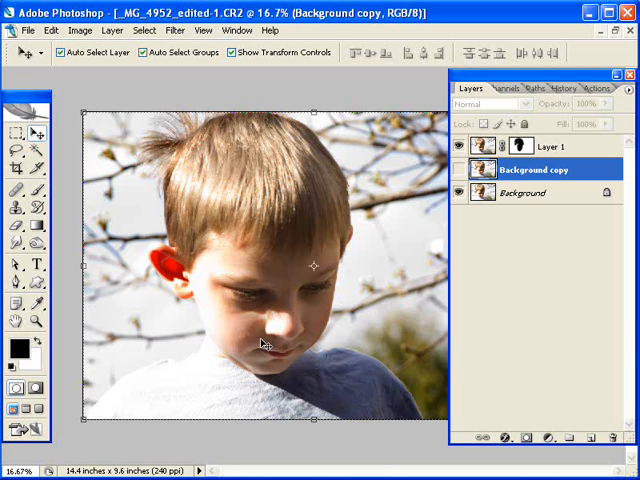
pyautogui.moveTo(198, 280)
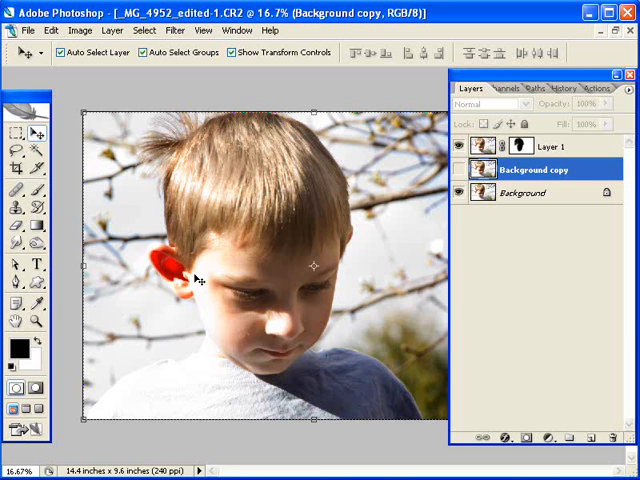
pyautogui.moveTo(360, 342)
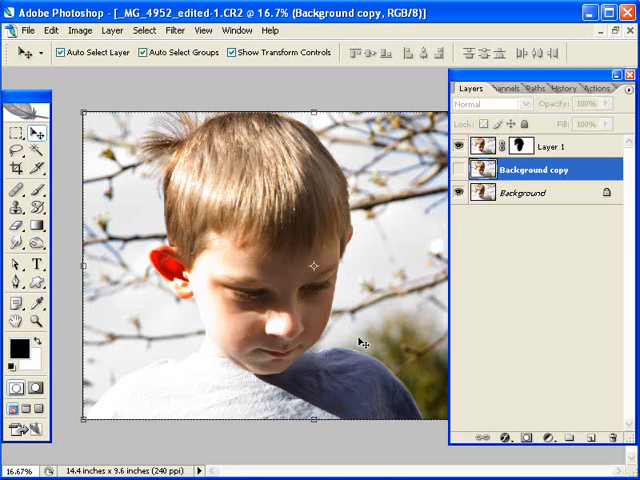